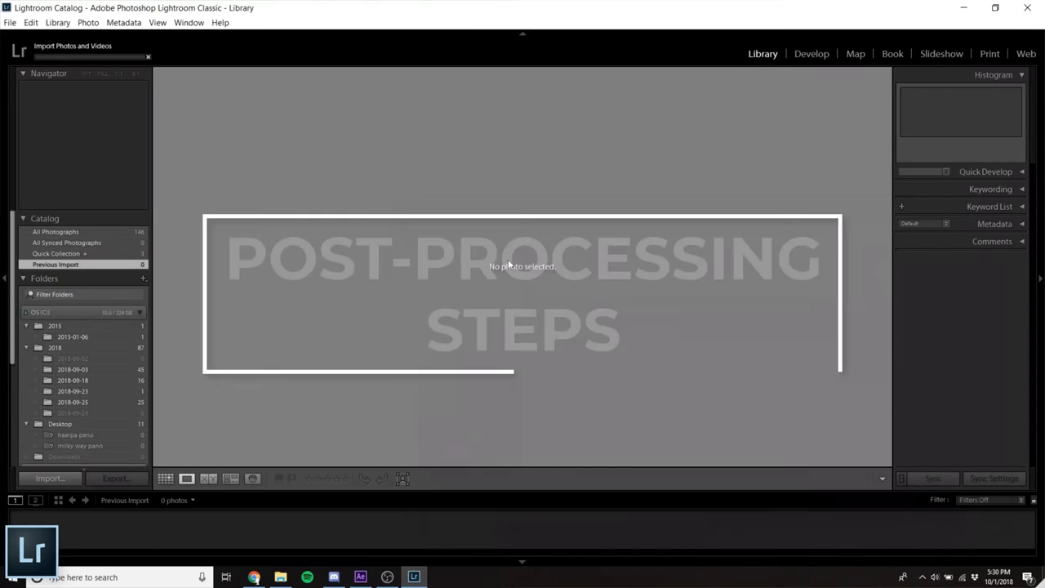
Step: Open the Milky Way photo in Develop, remove chromatic aberration, fix vignetting, and set Temp to -29
{"action": "left_click", "coordinate": [811, 53]}
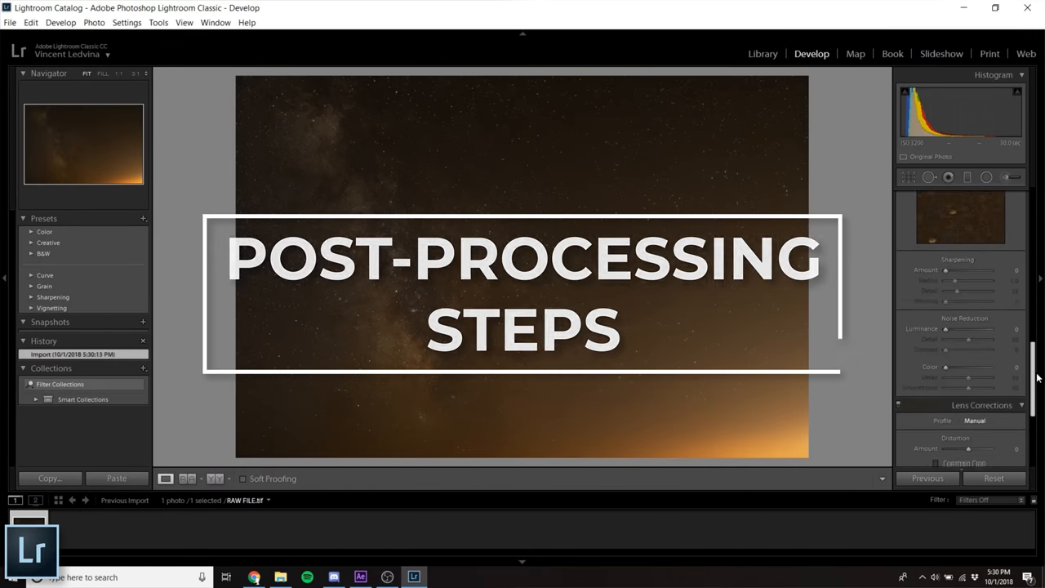
{"action": "scroll", "scroll_direction": "down", "scroll_amount": 3}
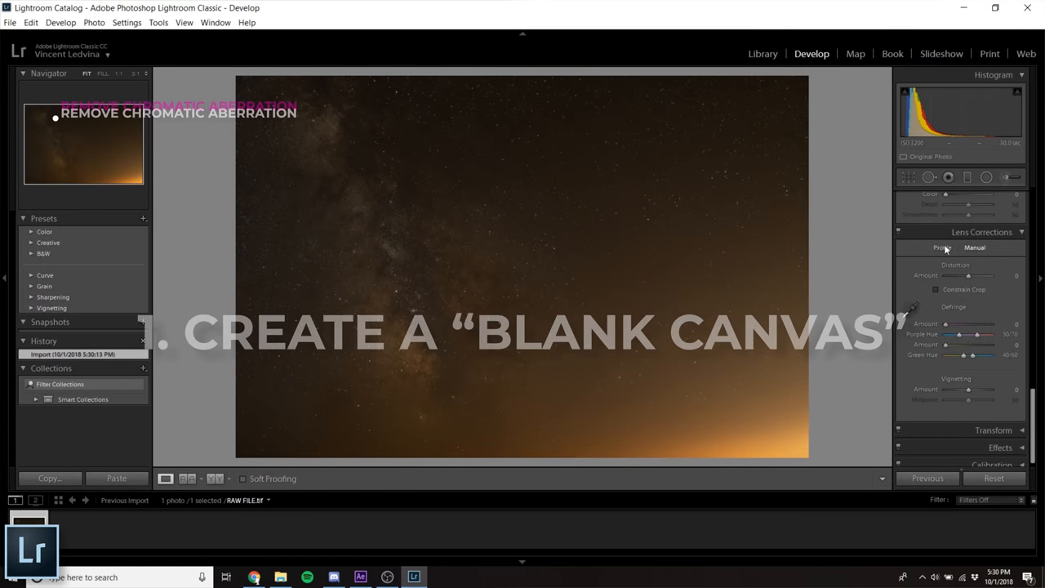
{"action": "left_click_drag", "start_coordinate": [968, 389], "coordinate": [973, 389]}
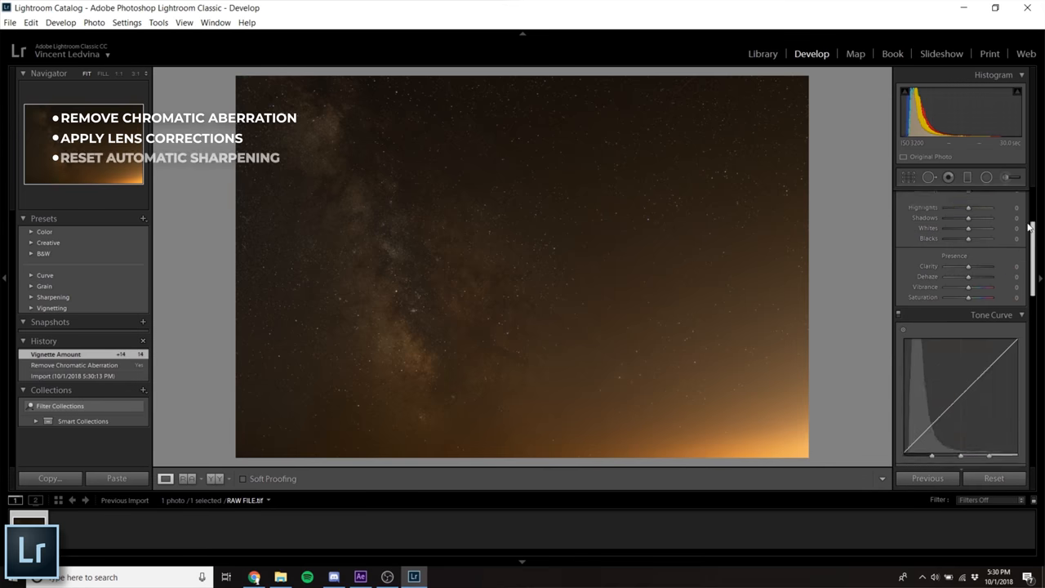
{"action": "scroll", "scroll_direction": "up", "scroll_amount": 3}
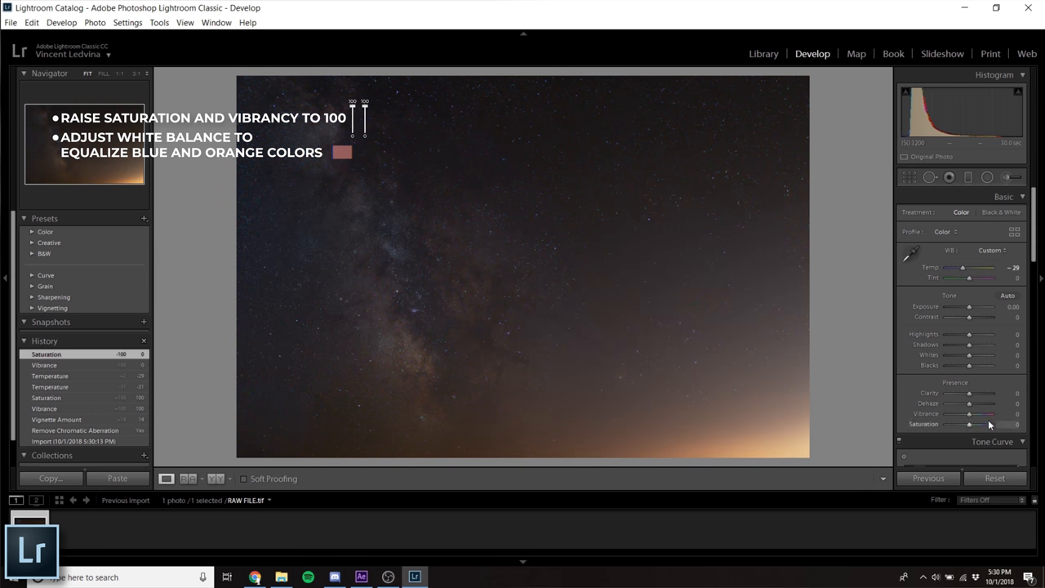
Step: Set Exposure to +1.31 and Contrast to +24, raise Highlights, and darken Shadows
{"action": "left_click_drag", "start_coordinate": [970, 306], "coordinate": [980, 306]}
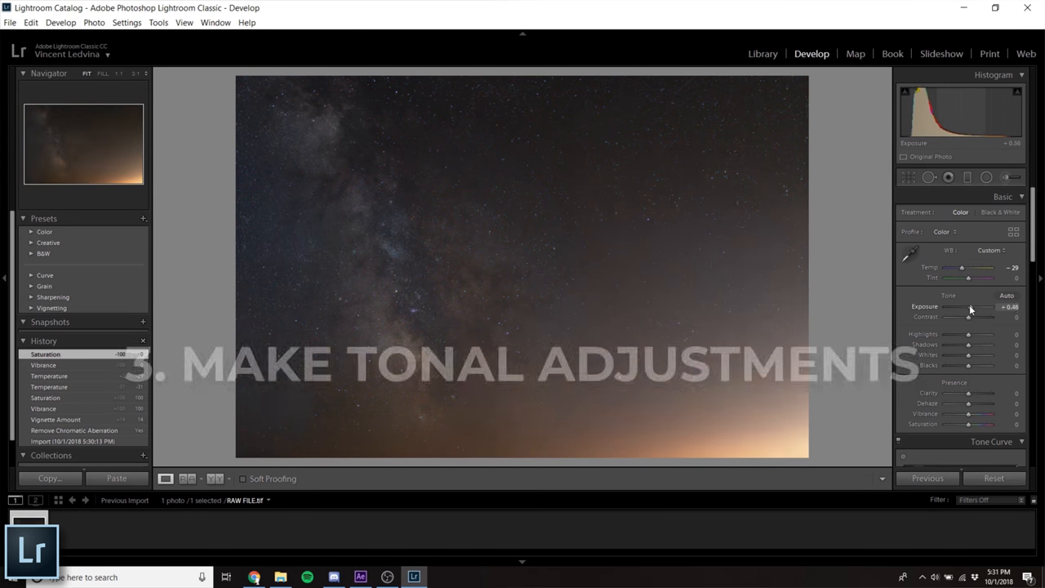
{"action": "left_click_drag", "start_coordinate": [967, 306], "coordinate": [973, 307]}
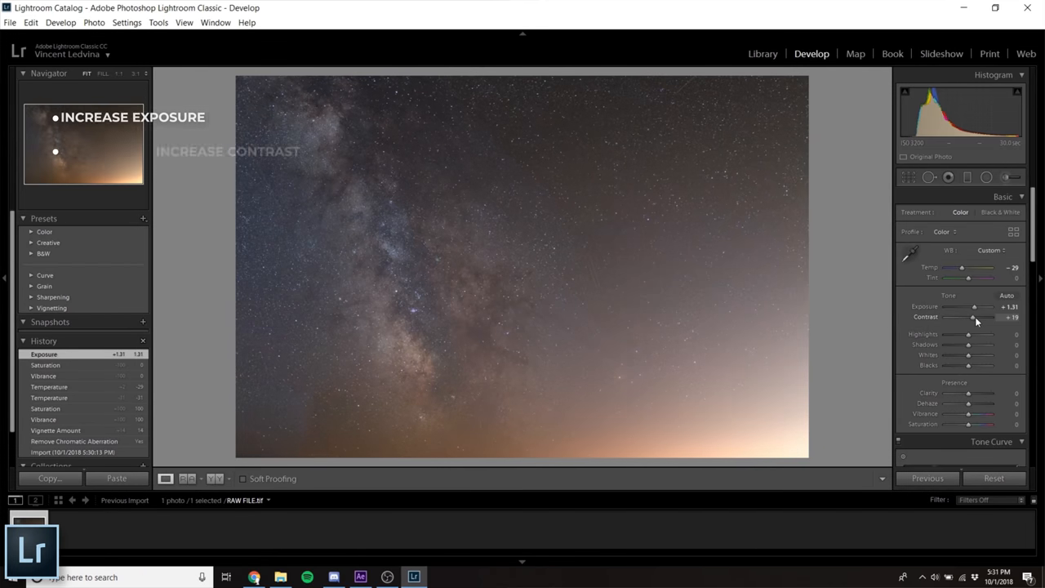
{"action": "left_click_drag", "start_coordinate": [972, 316], "coordinate": [975, 316]}
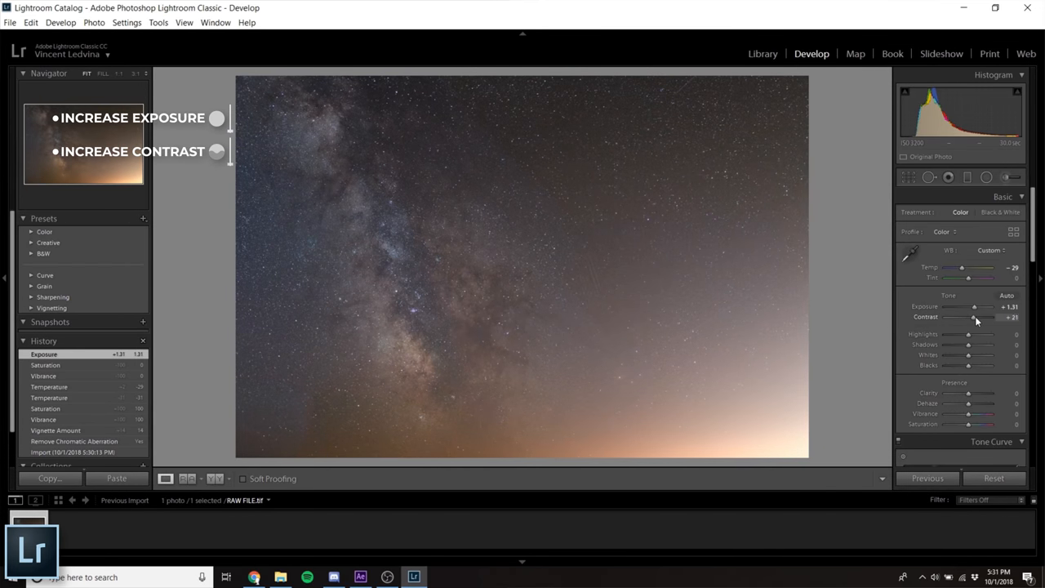
{"action": "left_click_drag", "start_coordinate": [968, 334], "coordinate": [980, 334]}
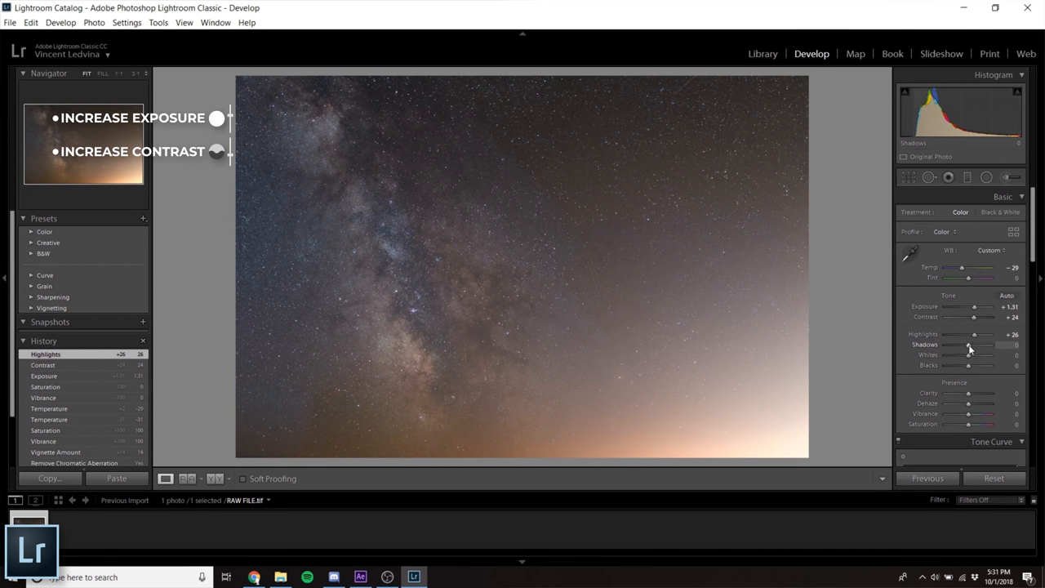
{"action": "left_click_drag", "start_coordinate": [968, 355], "coordinate": [992, 355]}
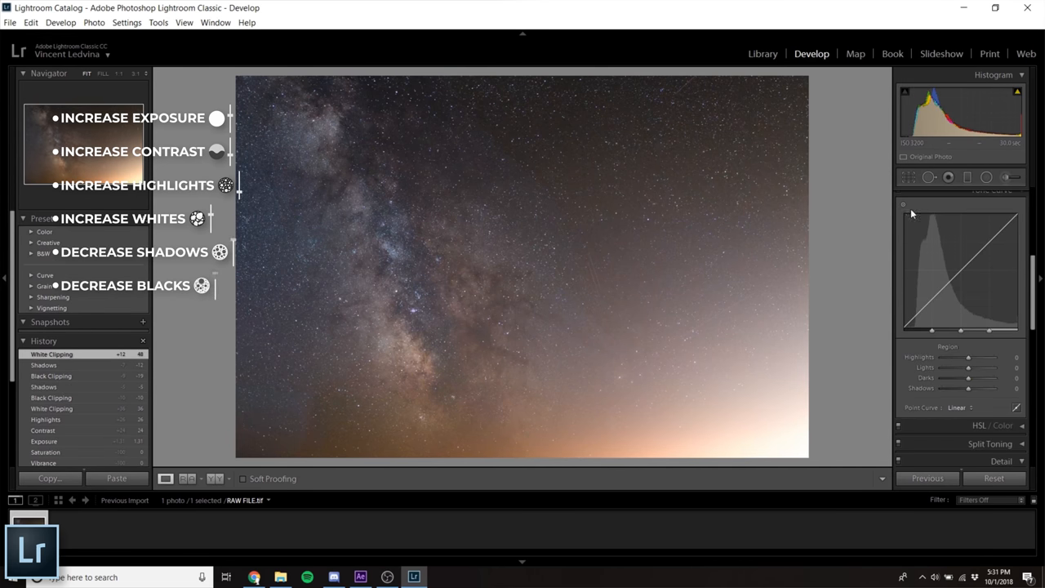
{"action": "mouse_move", "coordinate": [904, 207]}
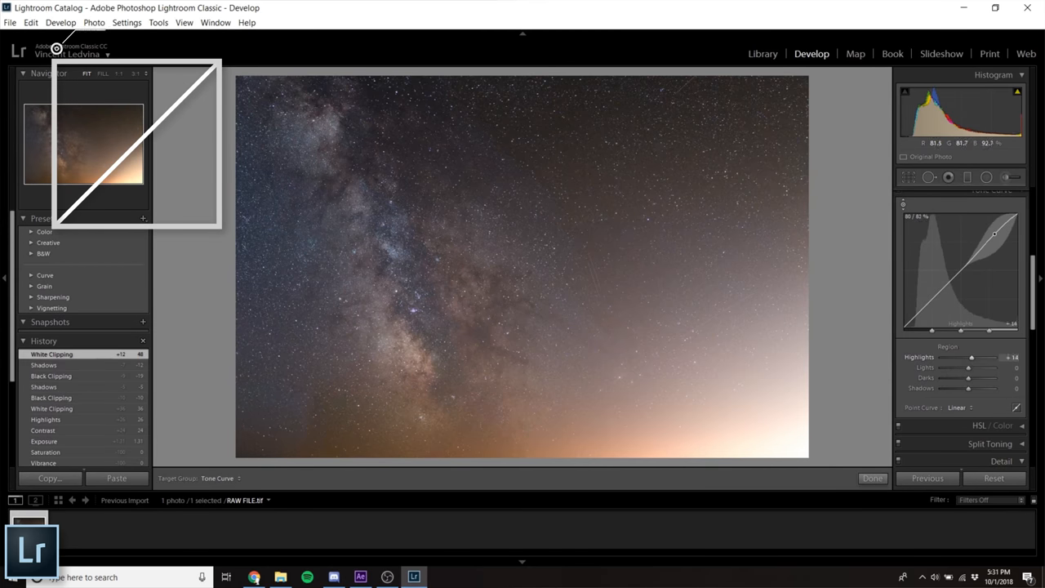
Step: Lift the highlight region of the tone curve, then ease it back down
{"action": "left_click_drag", "start_coordinate": [971, 356], "coordinate": [965, 357]}
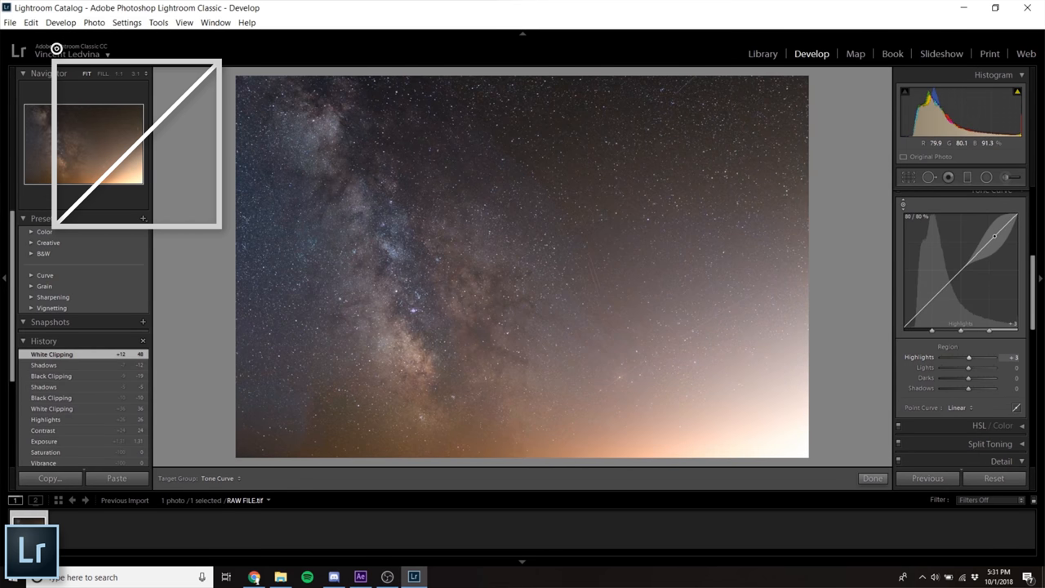
{"action": "left_click_drag", "start_coordinate": [994, 235], "coordinate": [954, 276]}
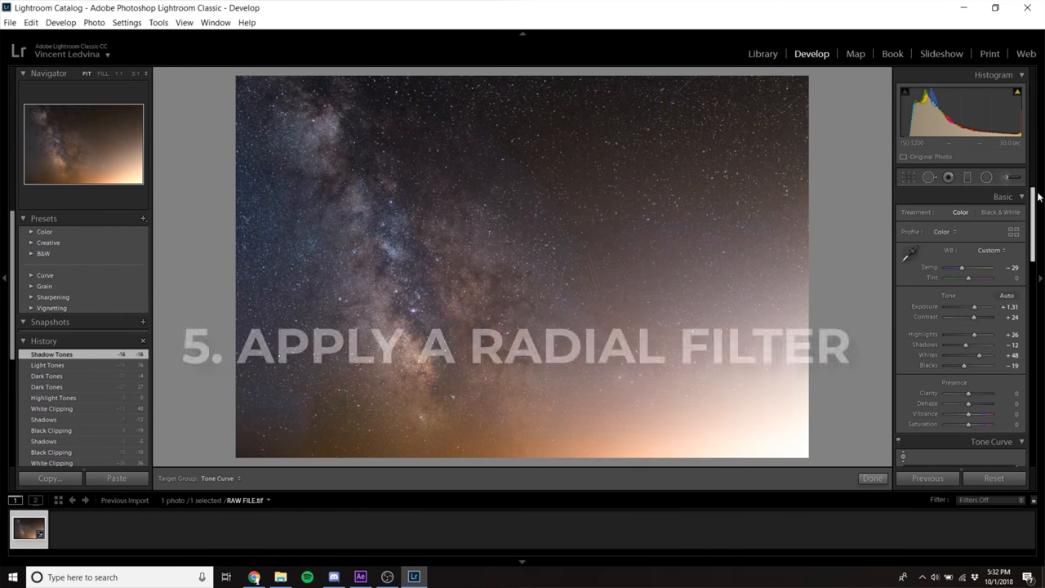
Step: Start placing a radial filter on the Milky Way photo
{"action": "left_click", "coordinate": [986, 177]}
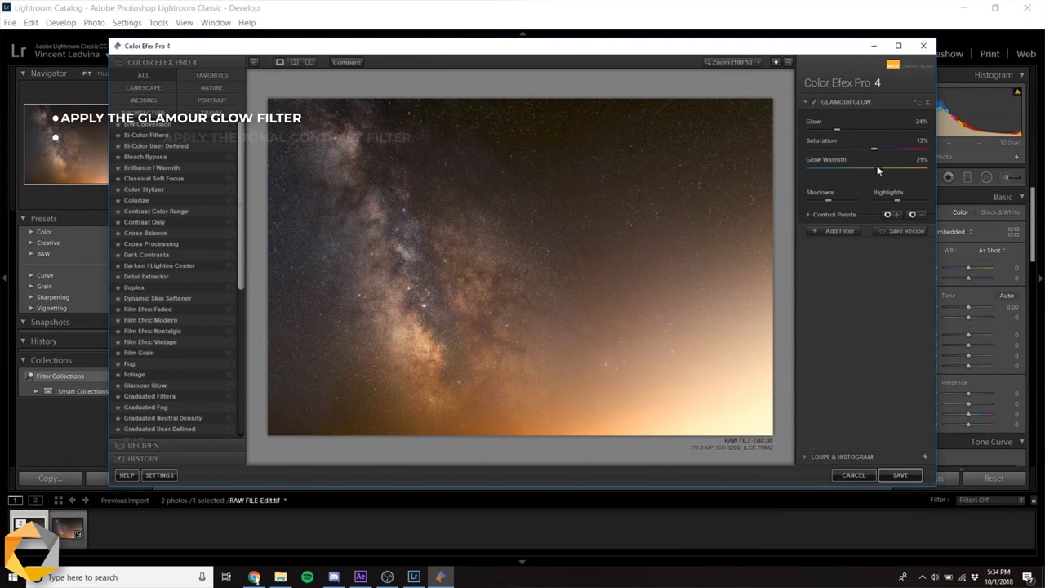
Step: Add Tonal Contrast, save back to Lightroom, and open the photo in Dfine 2
{"action": "left_click", "coordinate": [146, 390]}
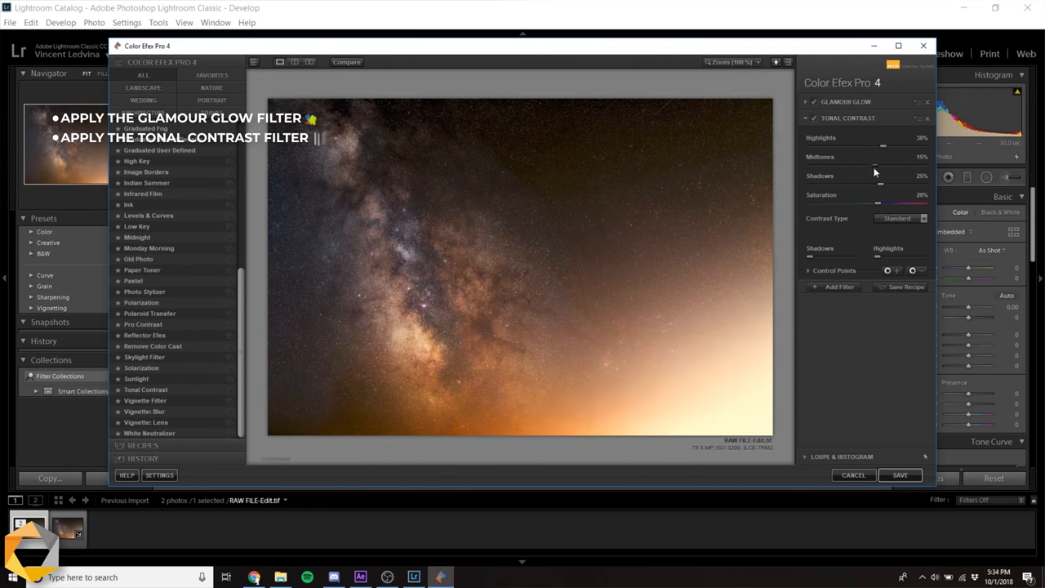
{"action": "left_click", "coordinate": [900, 474]}
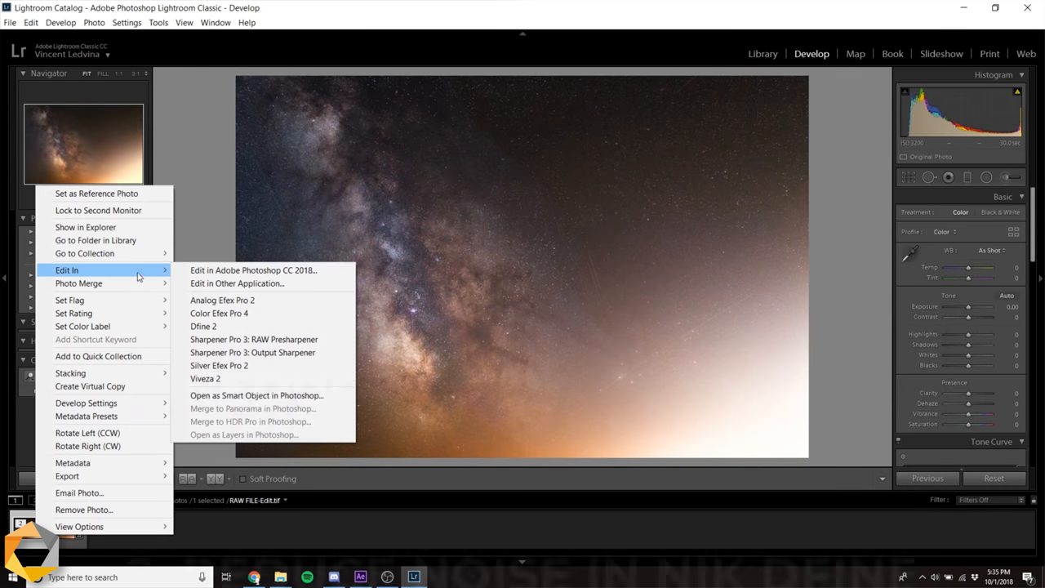
{"action": "left_click", "coordinate": [203, 326]}
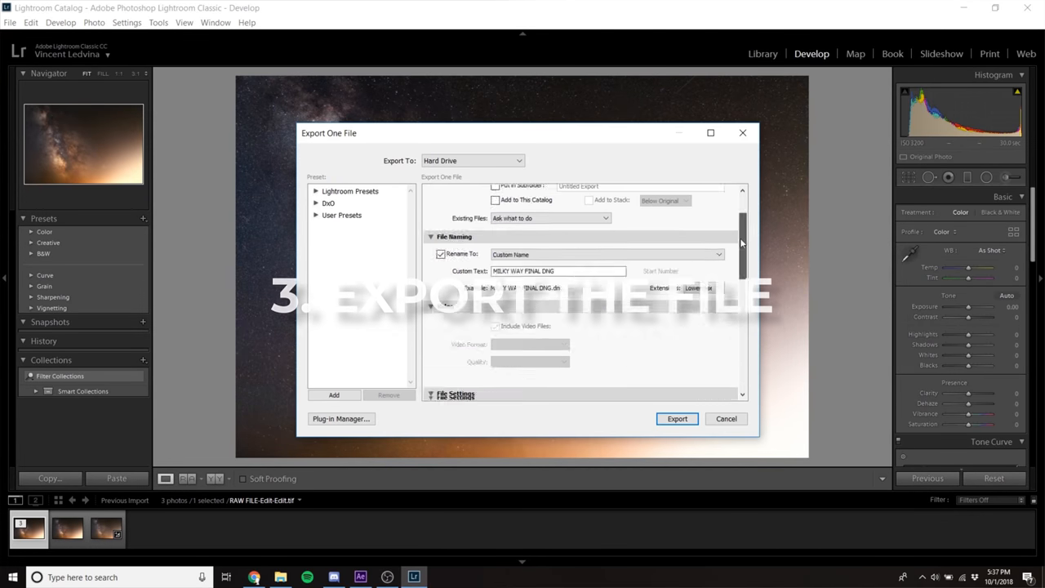
{"action": "scroll", "scroll_direction": "up", "scroll_amount": 3}
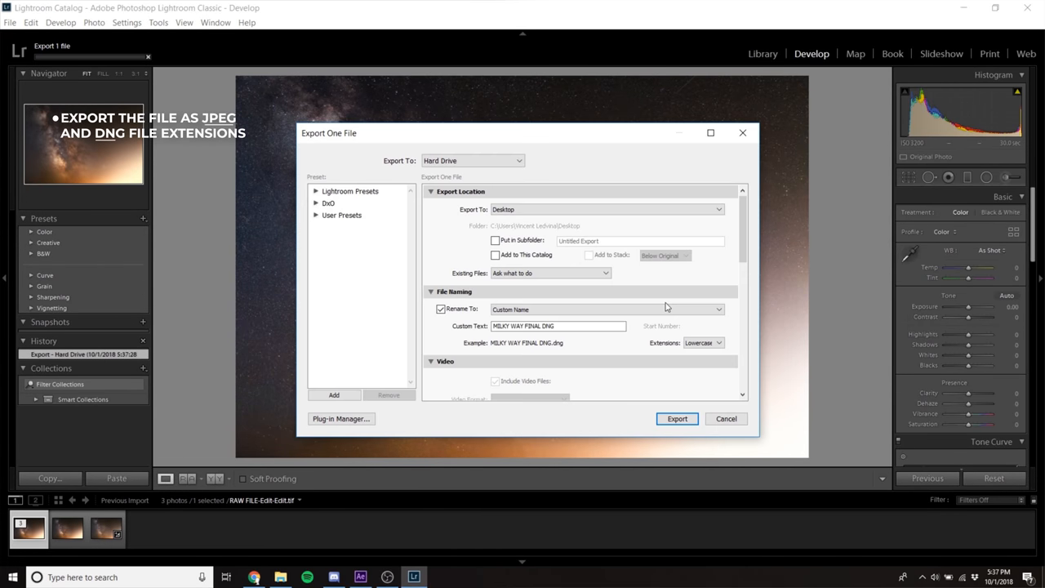
{"action": "scroll", "scroll_direction": "down", "scroll_amount": 3}
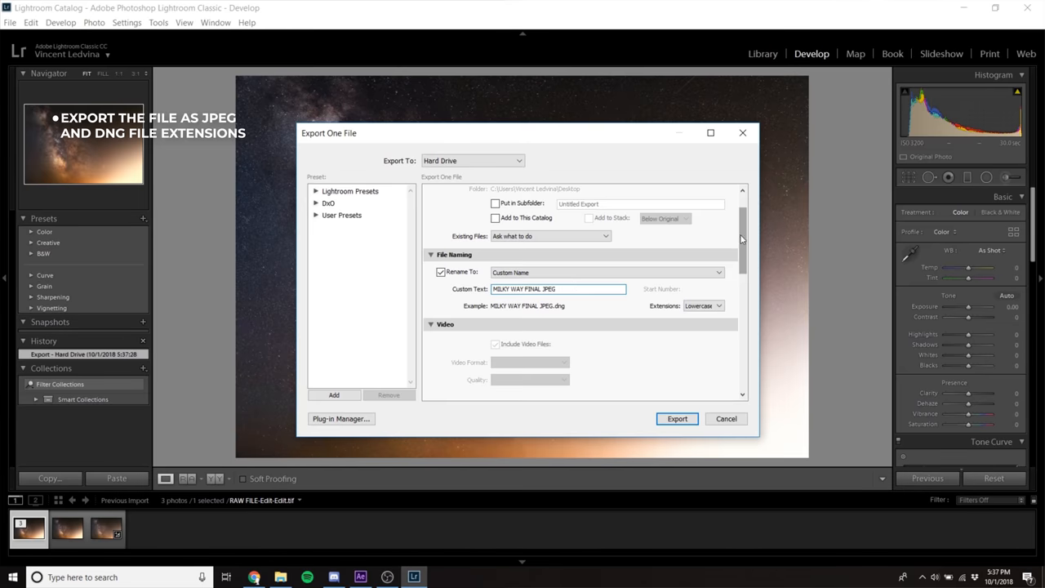